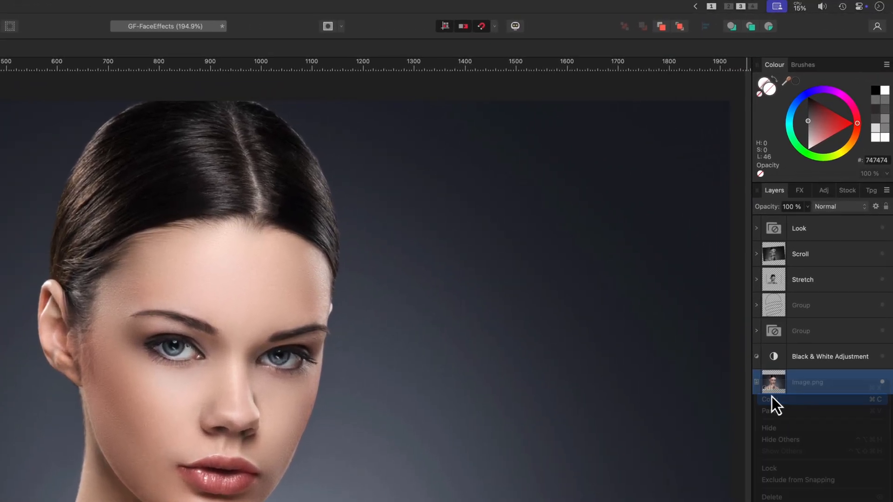
# Paste the portrait into a new document and refine the head selection onto a masked layer
pyautogui.click(97, 6)
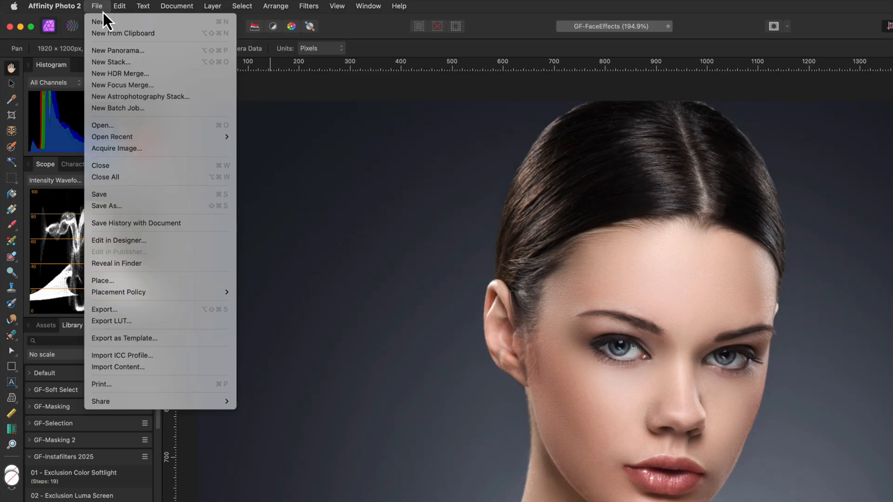
pyautogui.click(100, 22)
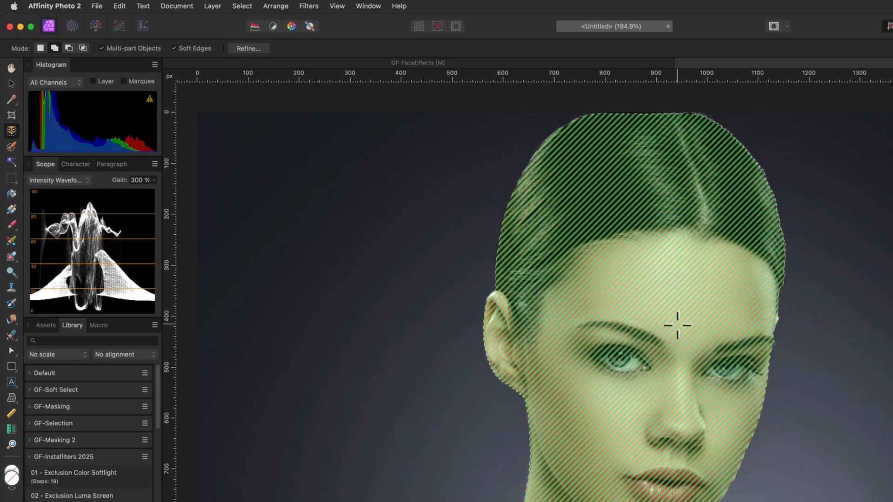
pyautogui.click(248, 48)
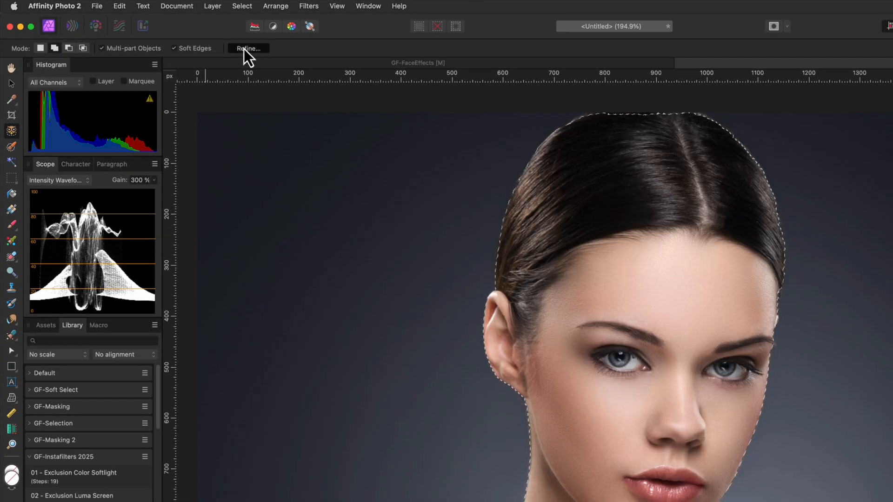
pyautogui.click(247, 48)
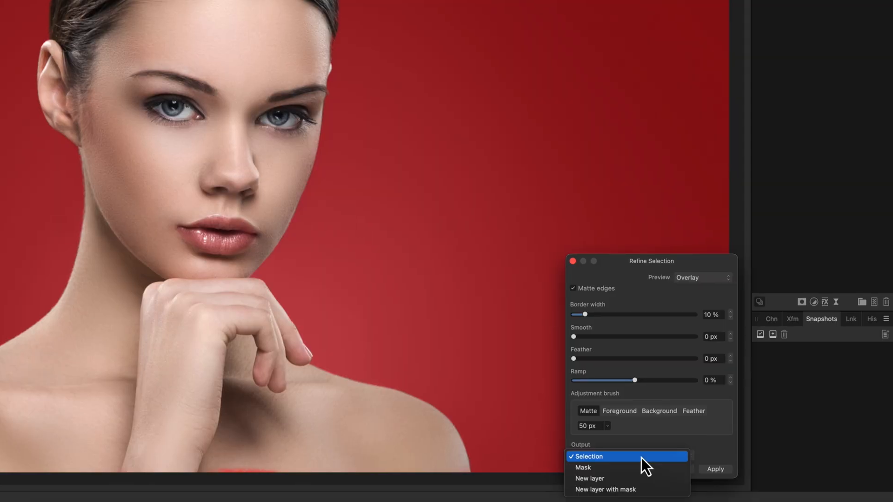
pyautogui.click(604, 489)
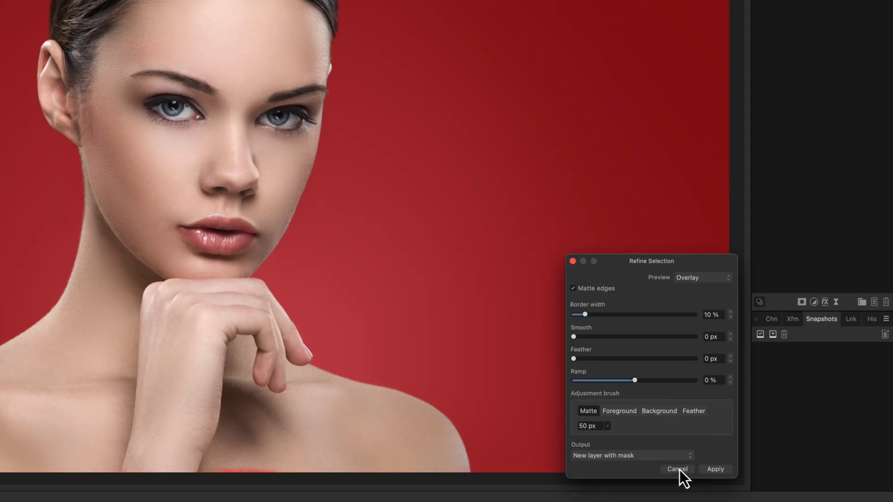
pyautogui.click(715, 469)
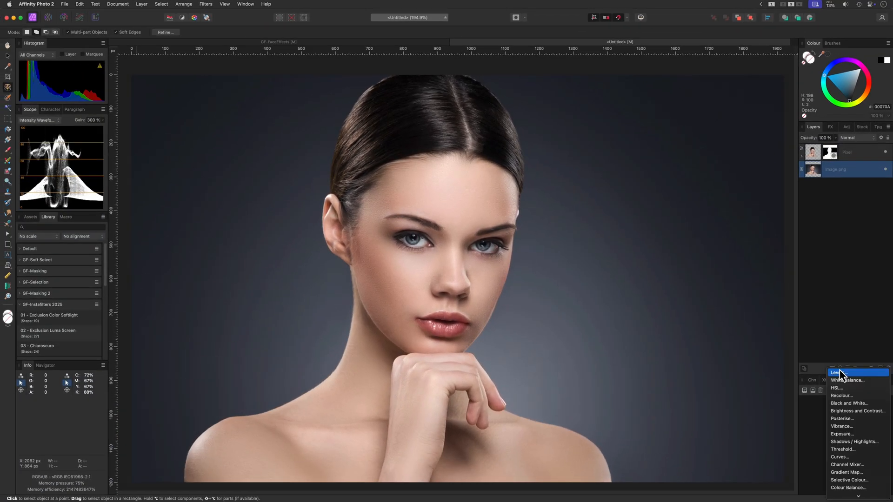
# Add a Black & White adjustment and rename the base image layer
pyautogui.click(848, 403)
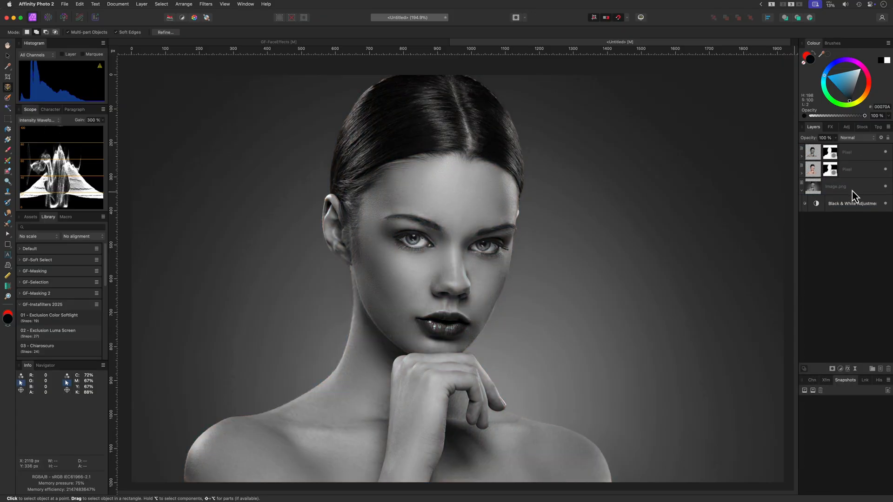
pyautogui.doubleClick(835, 186)
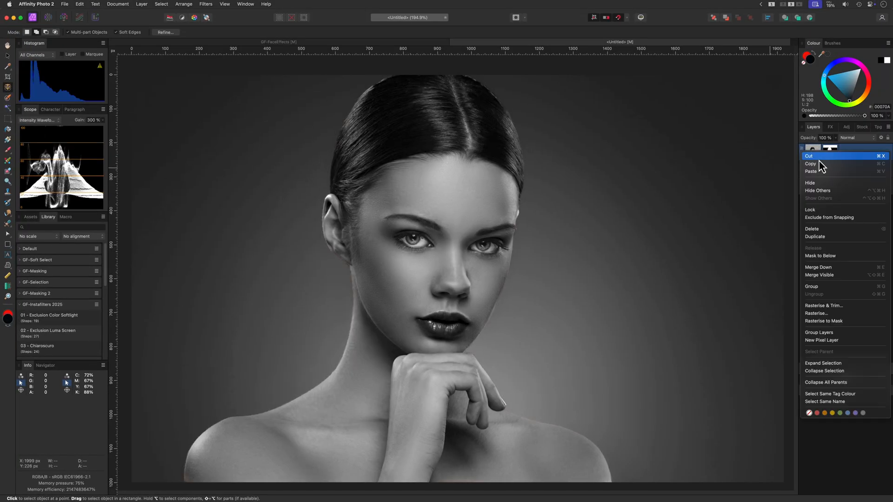
# Group the face layer and Mesh Warp the eye strip leftward
pyautogui.click(811, 287)
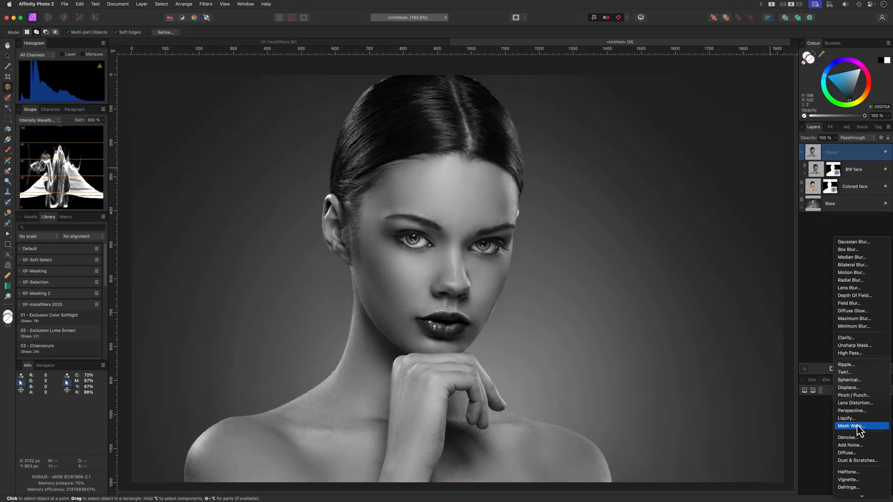
pyautogui.click(850, 426)
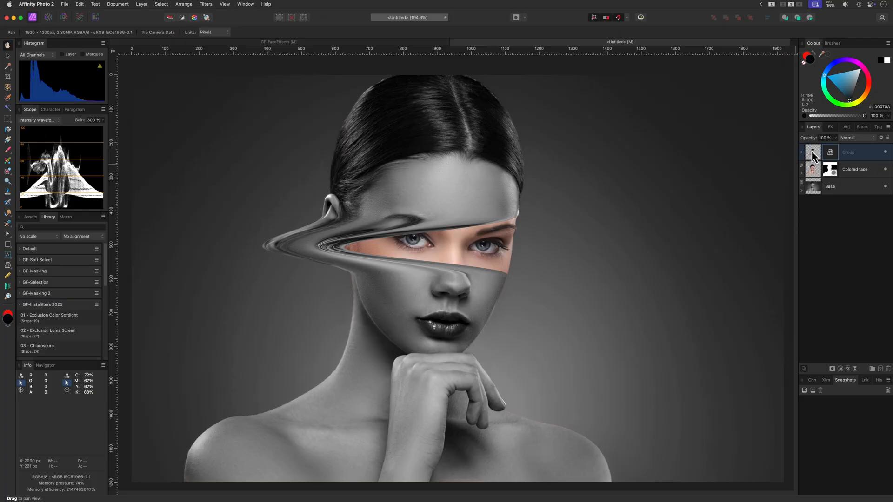
# Add a Shadows pixel layer above the warped group and paint shading with the brush
pyautogui.rightClick(848, 152)
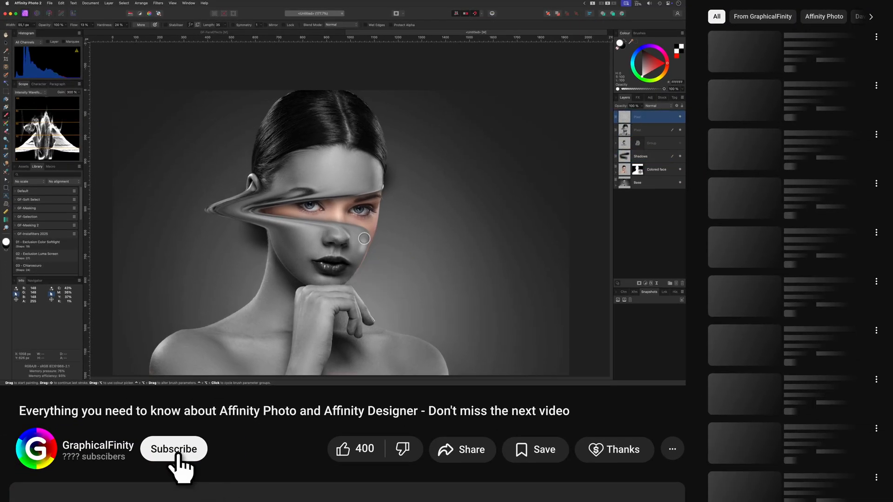
pyautogui.click(173, 448)
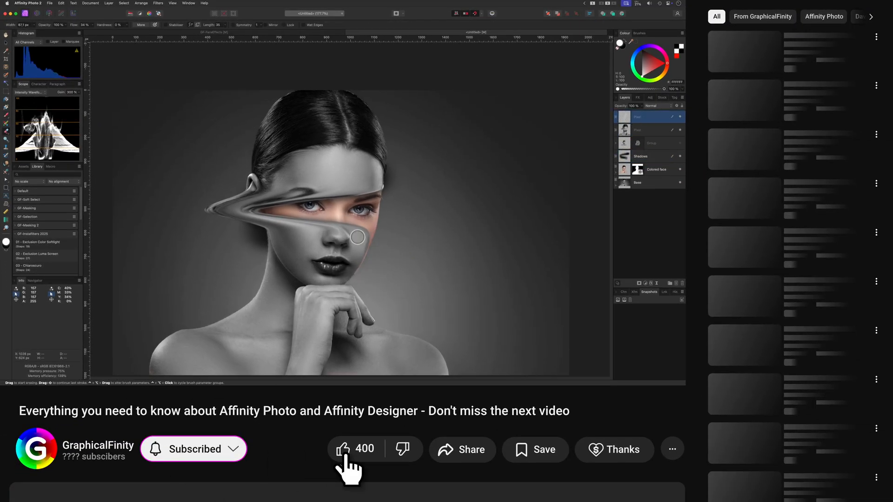
pyautogui.click(342, 449)
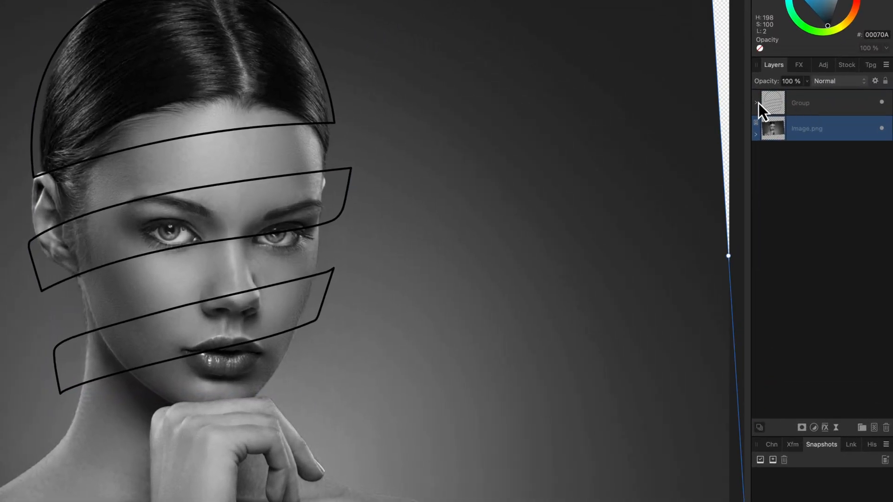
# Select the three ribbon band curves and merge them into one white shape
pyautogui.click(755, 102)
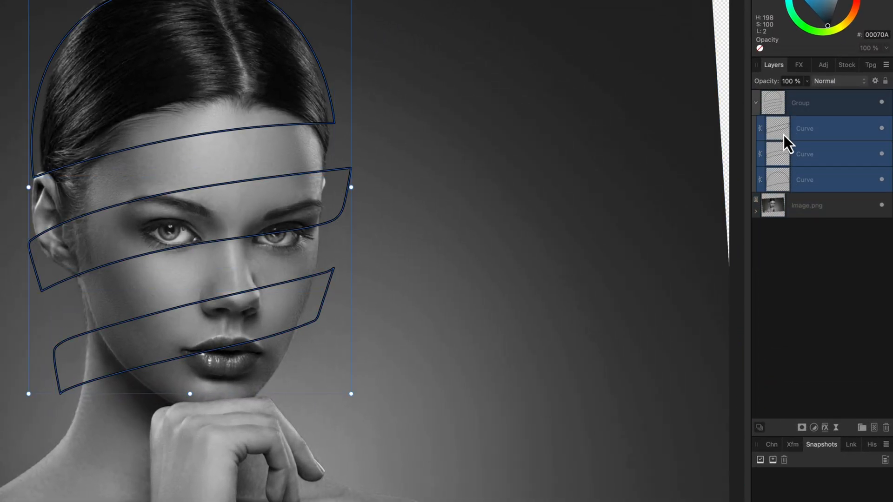
pyautogui.rightClick(183, 196)
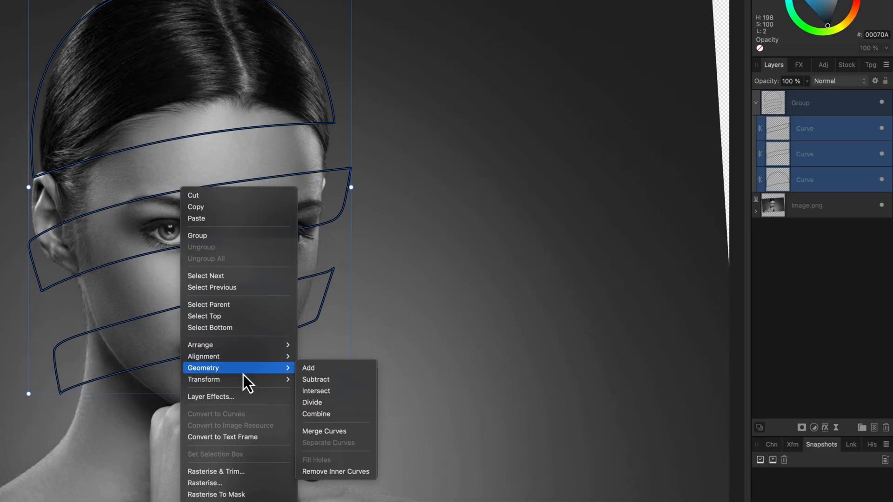
pyautogui.moveTo(312, 378)
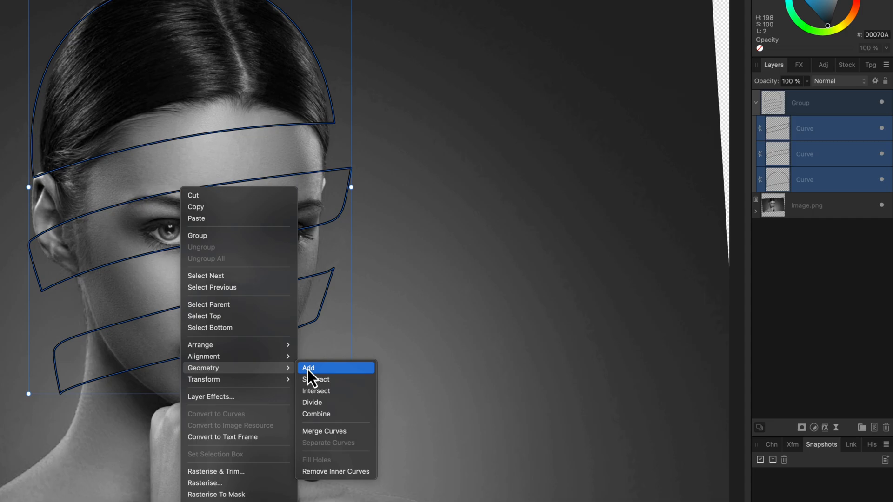
pyautogui.click(308, 368)
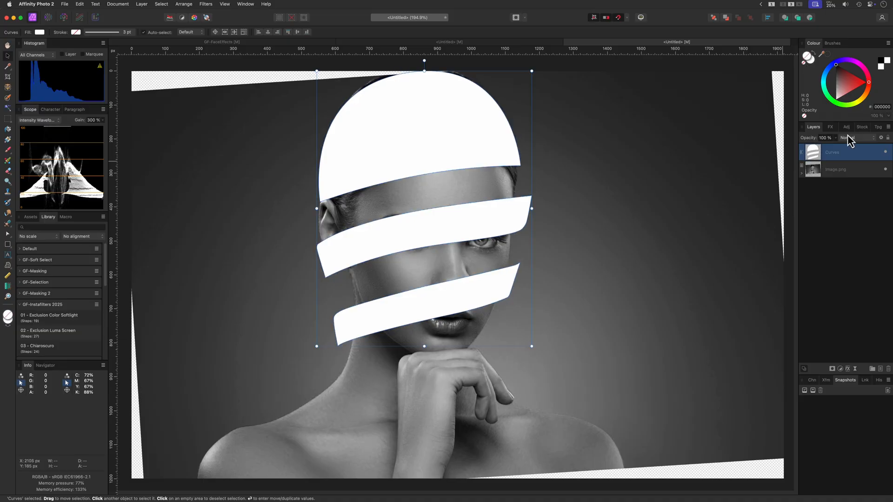
# Duplicate Image.png and clip the copy inside the Curves band shape
pyautogui.click(831, 159)
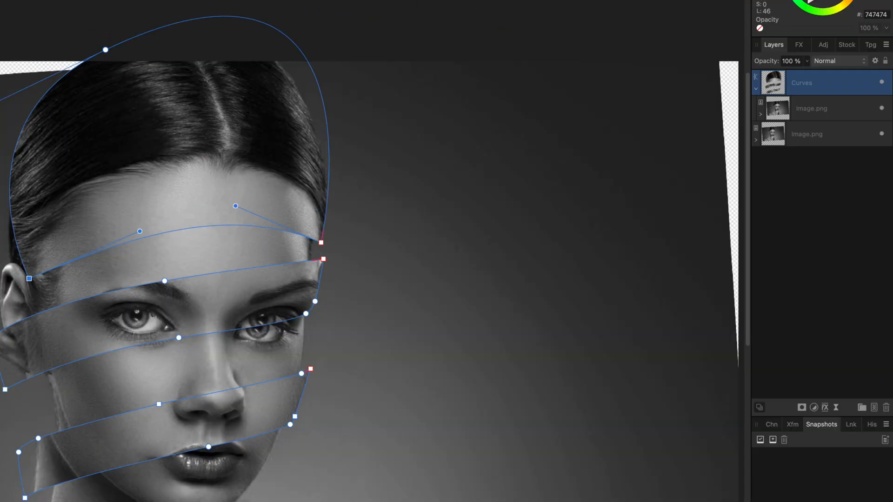
pyautogui.click(806, 134)
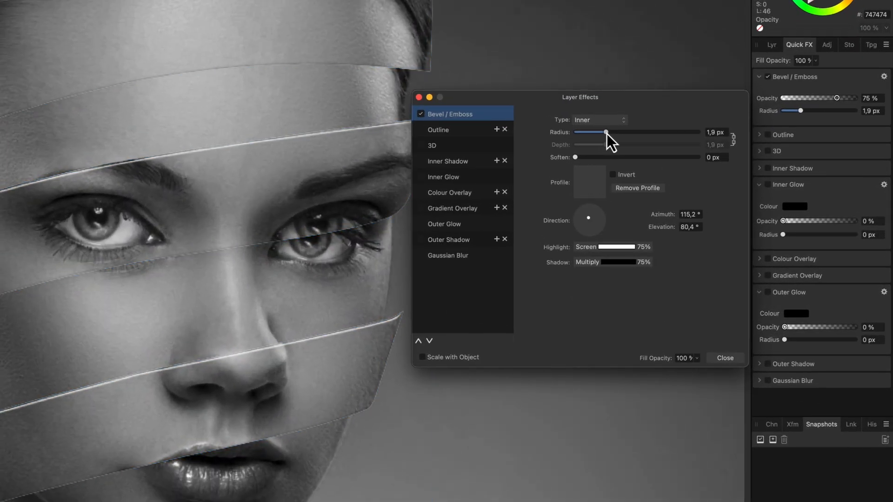
# Adjust the Bevel/Emboss radius on the ribbon layer, then turn the bevel off
pyautogui.click(725, 358)
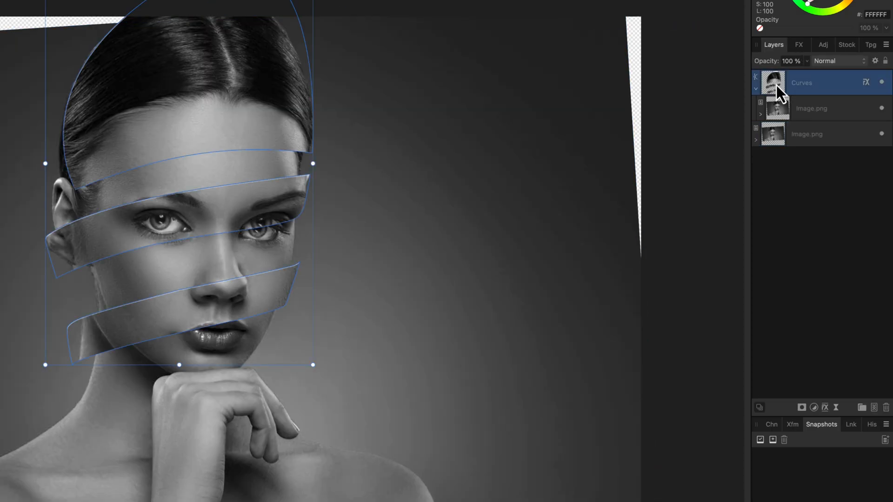
pyautogui.rightClick(801, 83)
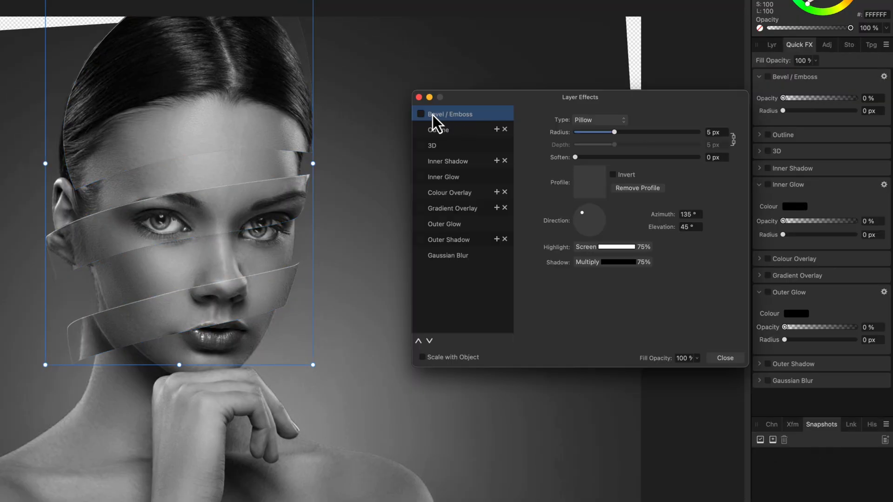
pyautogui.click(421, 114)
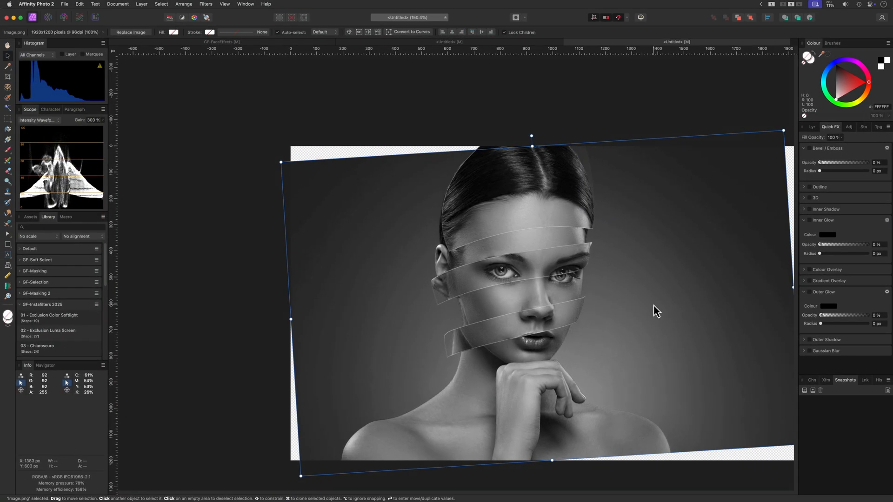
# Add Bevel/Emboss and a Multiply Outer Shadow at 50%, 100 px radius, 18.7 px offset
pyautogui.click(812, 127)
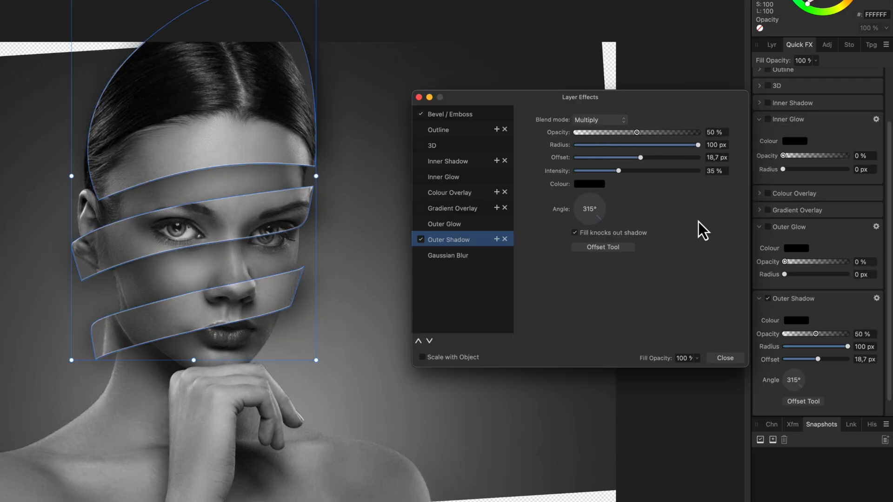
pyautogui.rightClick(772, 79)
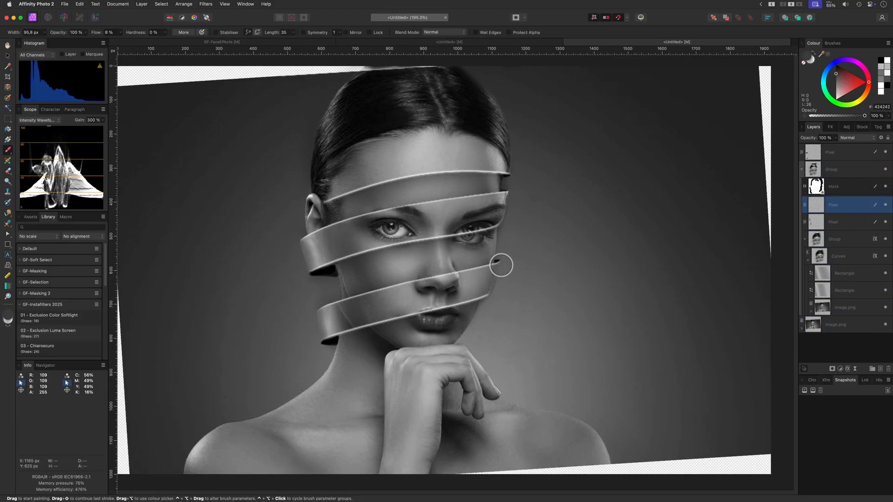
# Paint shading on the ribbon near the cheek and set that layer to Multiply
pyautogui.click(849, 138)
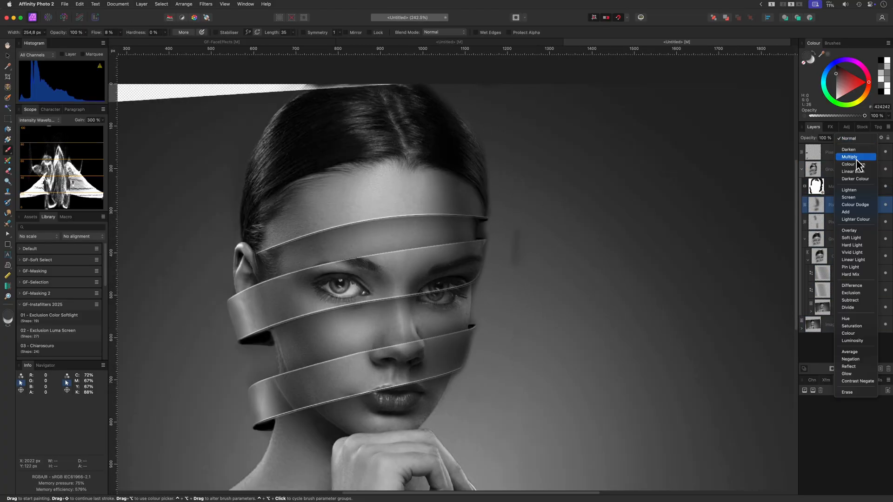
pyautogui.click(850, 156)
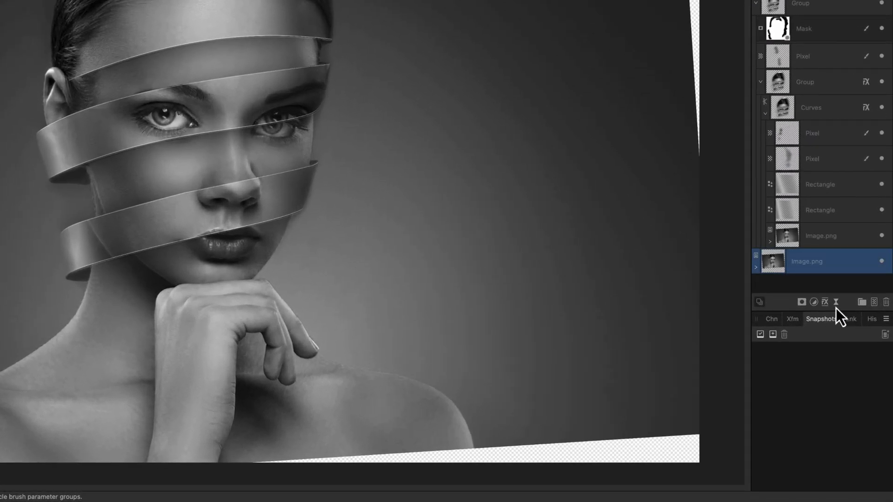
# Add a Curves adjustment above the background photo to darken the portrait
pyautogui.click(813, 302)
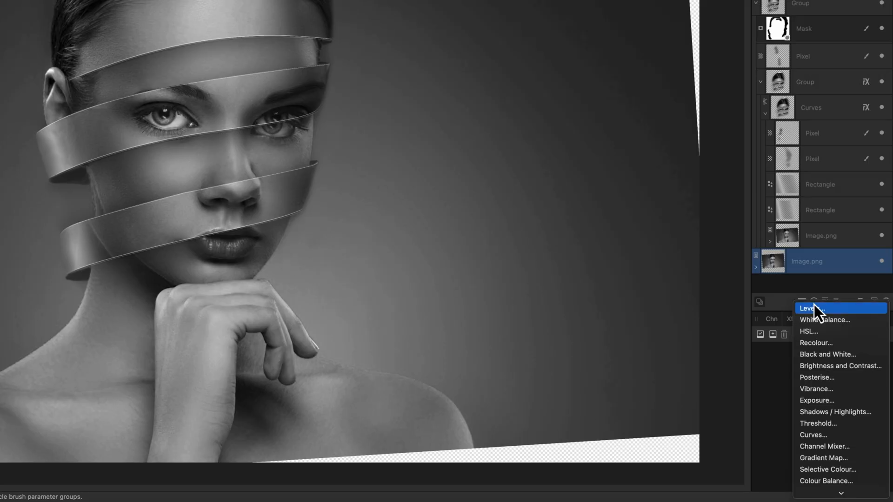
pyautogui.click(813, 434)
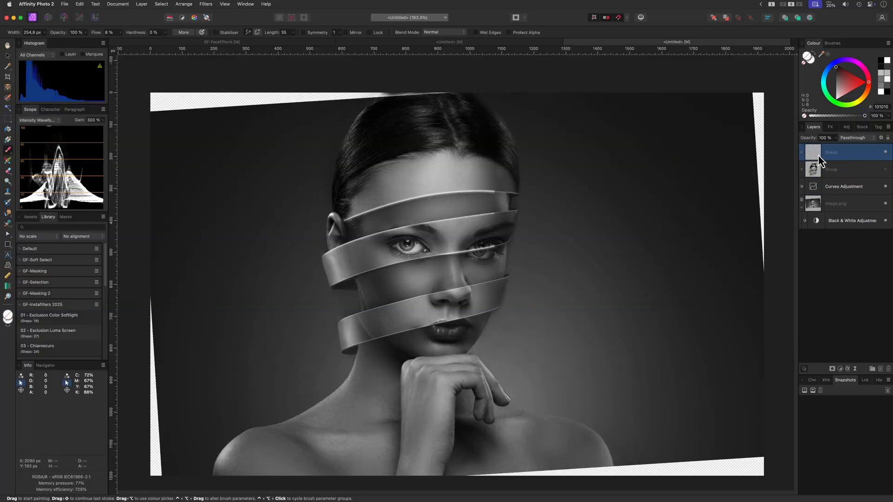
pyautogui.doubleClick(845, 186)
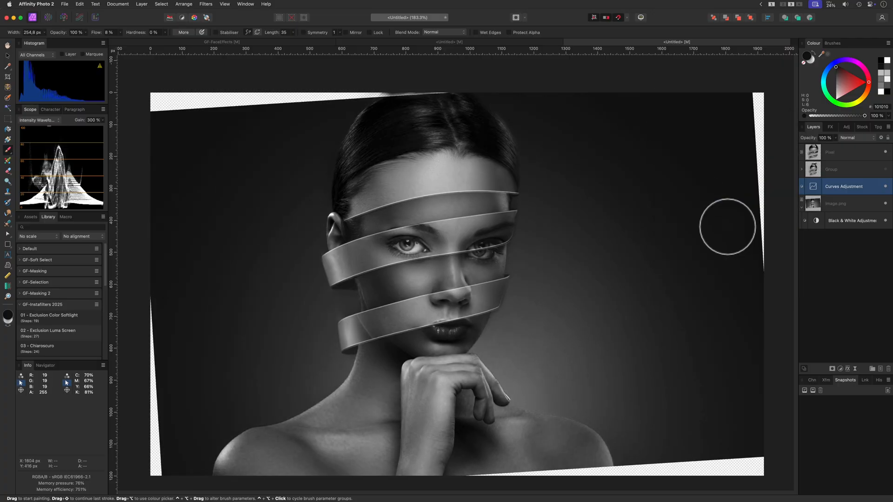
# Expand the ribbon group and select the clipped Image.png portrait copy inside it
pyautogui.click(832, 152)
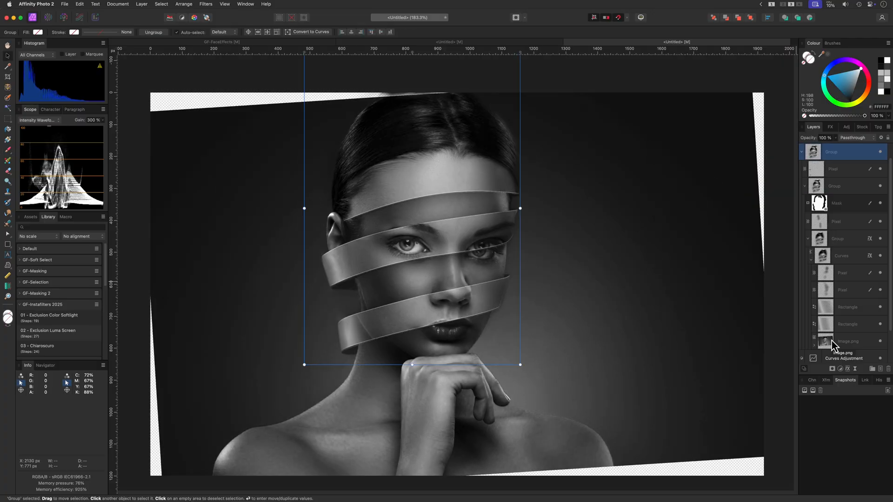
pyautogui.click(848, 341)
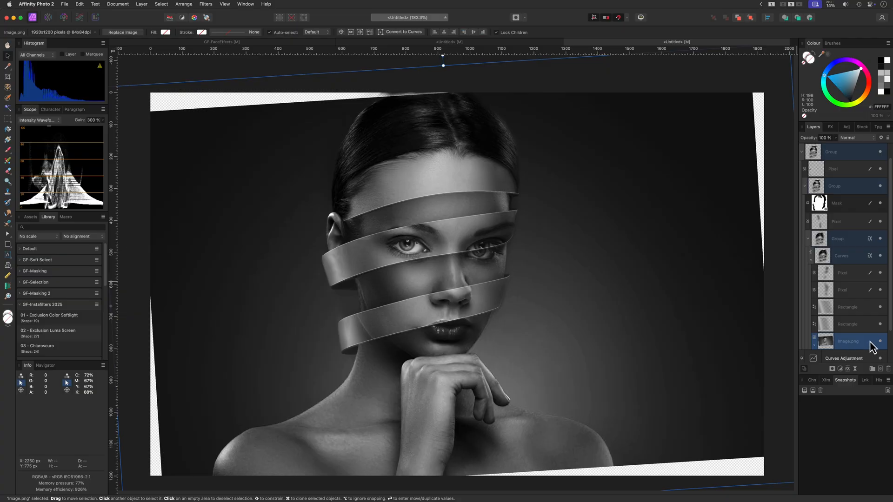
pyautogui.moveTo(871, 347)
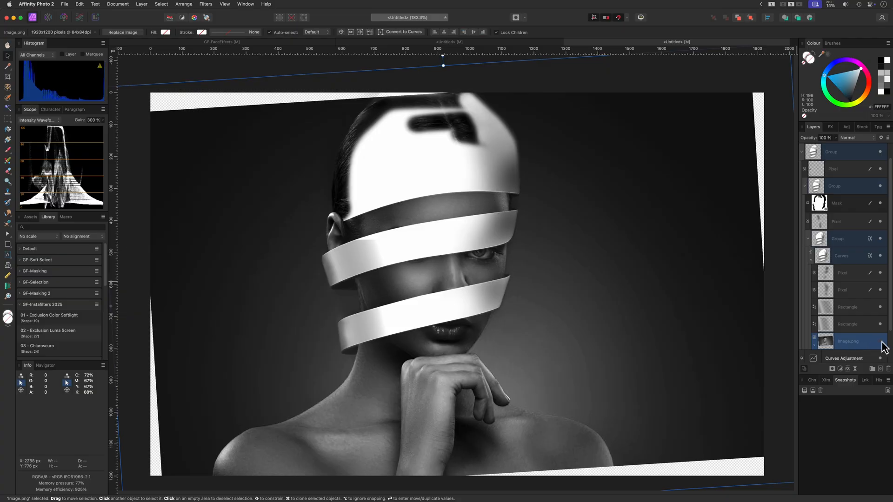
pyautogui.moveTo(637, 301)
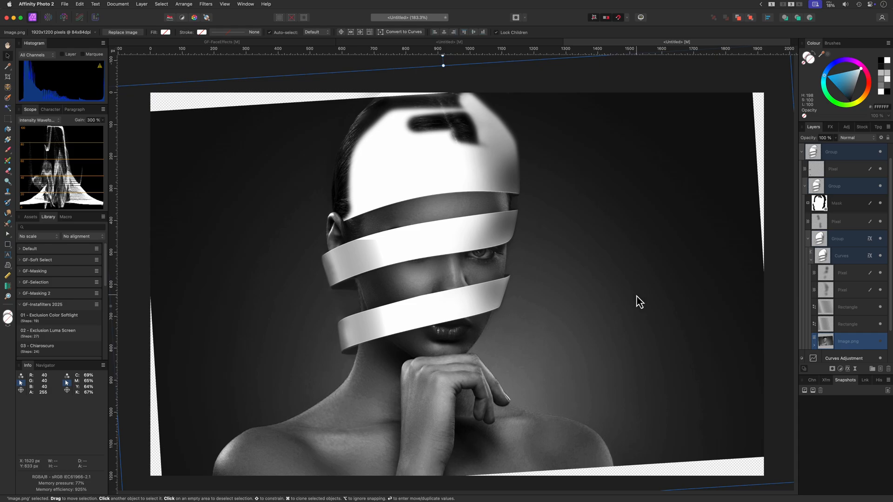